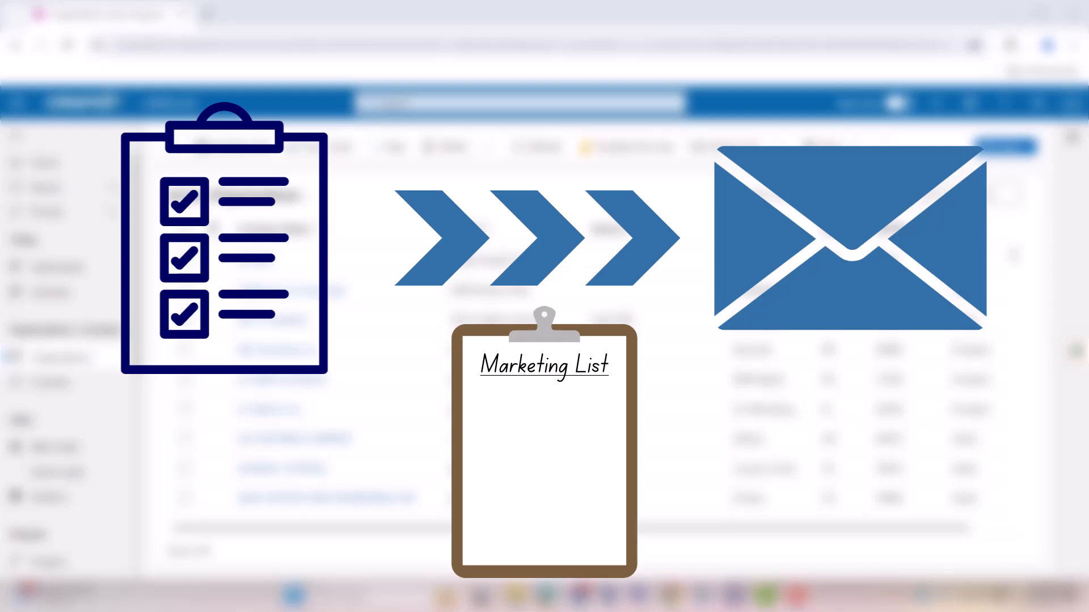
Step: Open the ABC Foundation record from Active Organizations and scroll down to its Tags section
{"action": "type", "text": "Leads"}
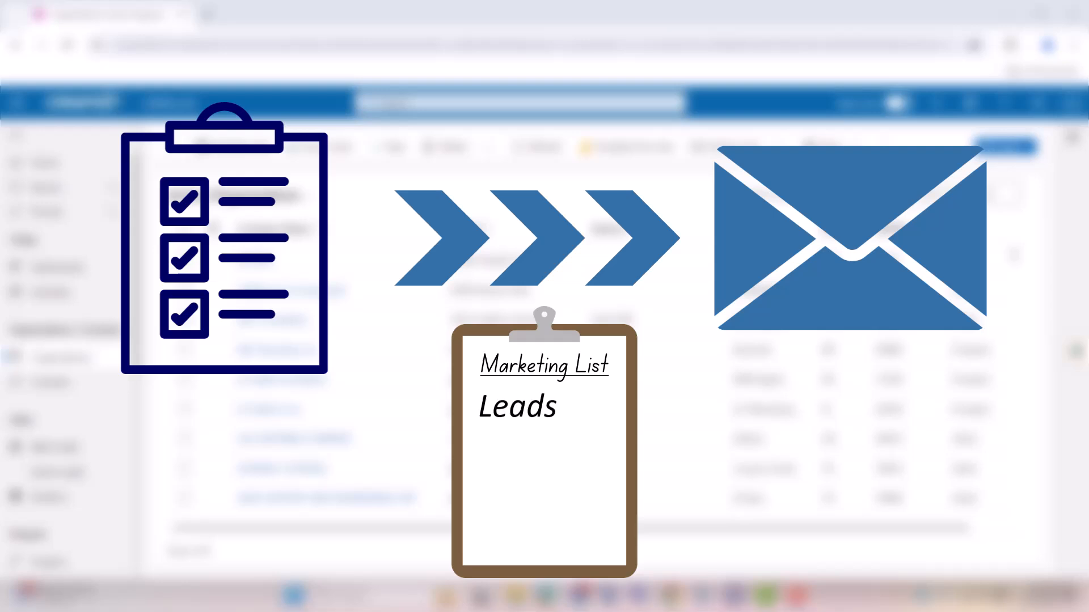
{"action": "type", "text": "Vendors"}
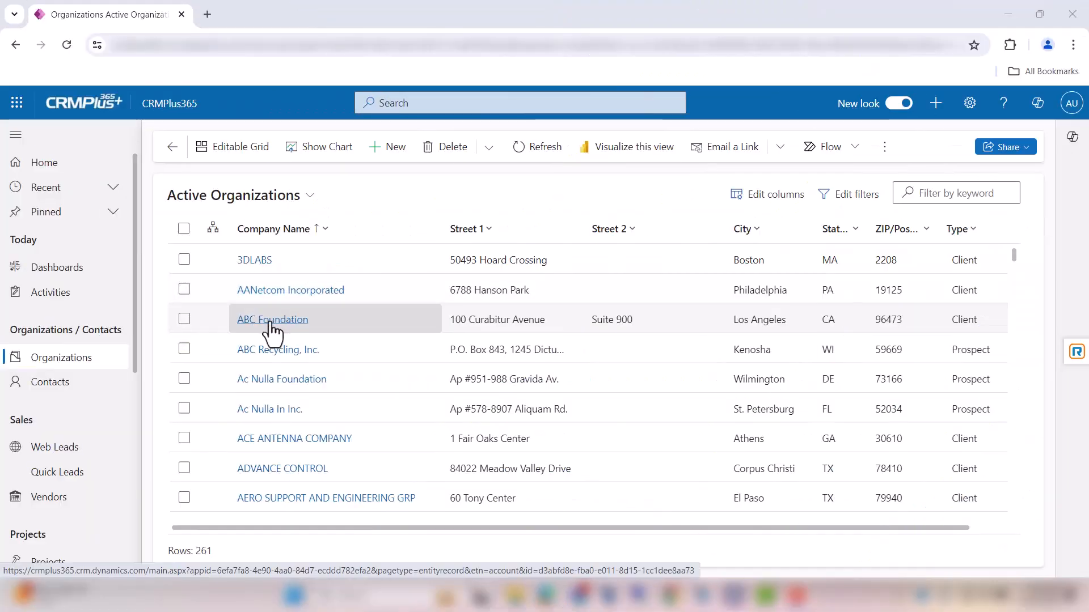
{"action": "left_click", "coordinate": [272, 319]}
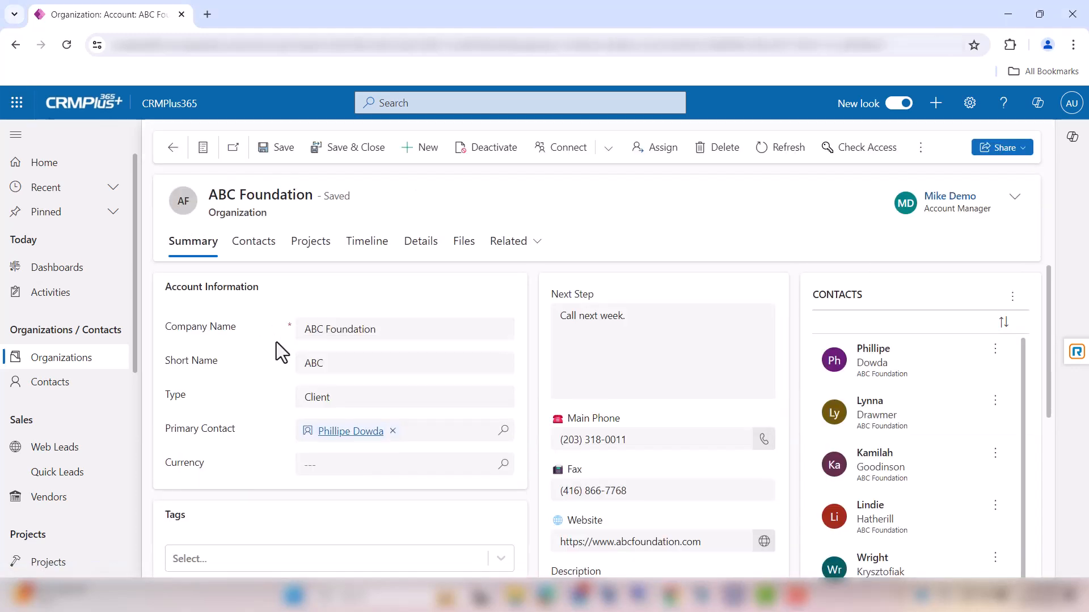
{"action": "scroll", "scroll_direction": "down", "scroll_amount": 3}
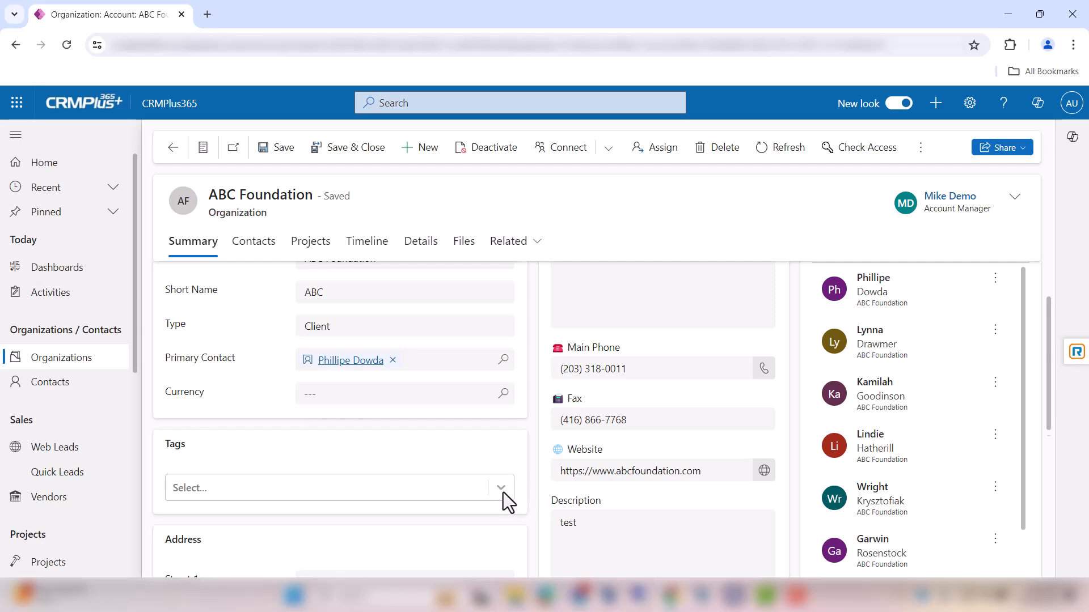
Step: Add the Power Platform and Holiday Party tags from the Tags dropdown
{"action": "left_click", "coordinate": [501, 487]}
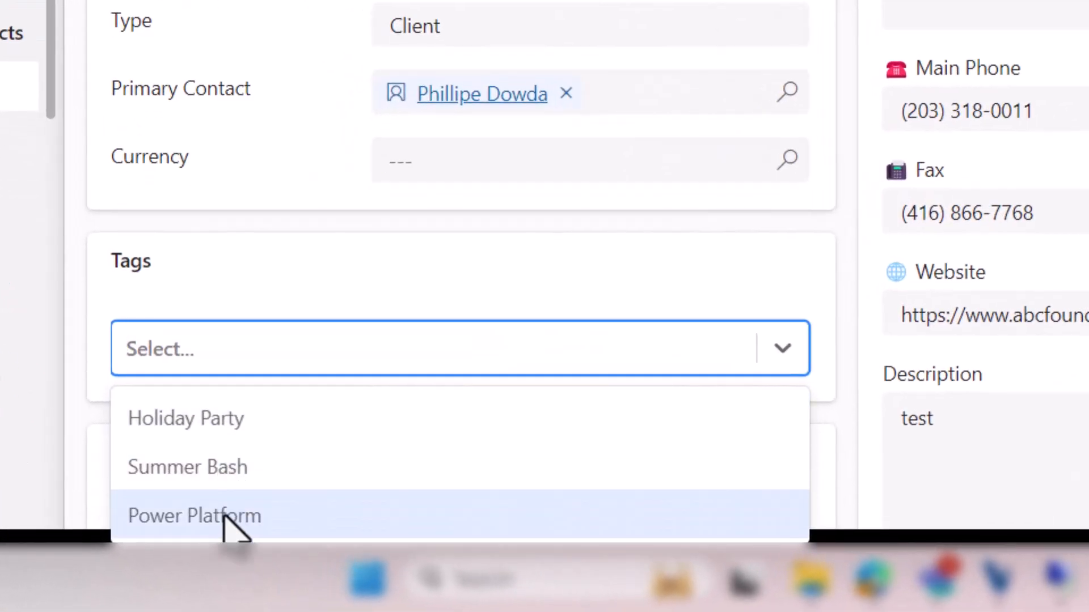
{"action": "left_click", "coordinate": [195, 516]}
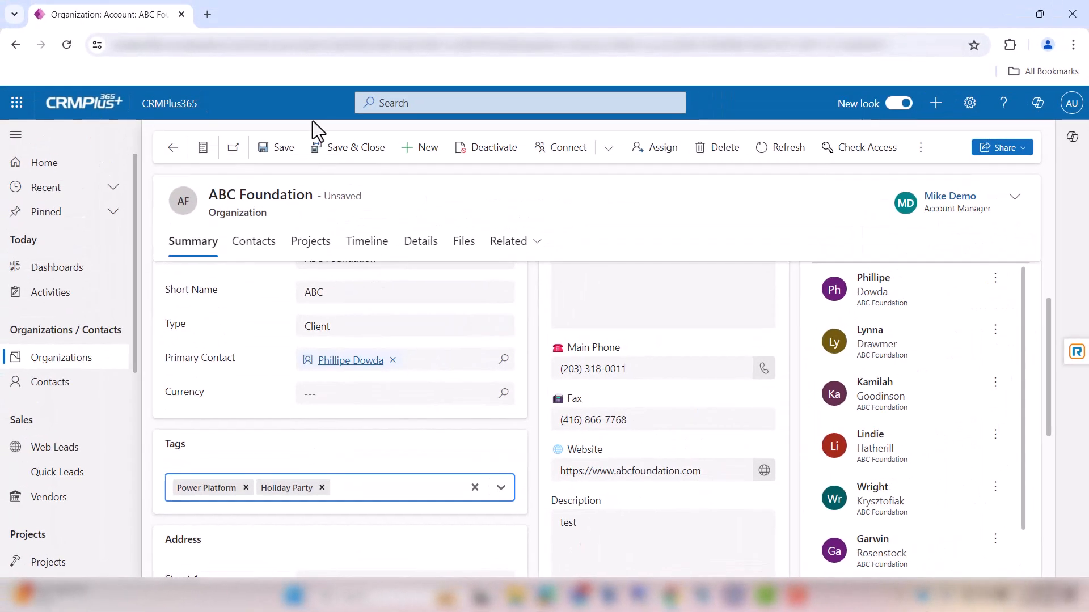
Step: Save & Close the ABC Foundation record, then switch to the Active Contacts list
{"action": "left_click", "coordinate": [356, 147]}
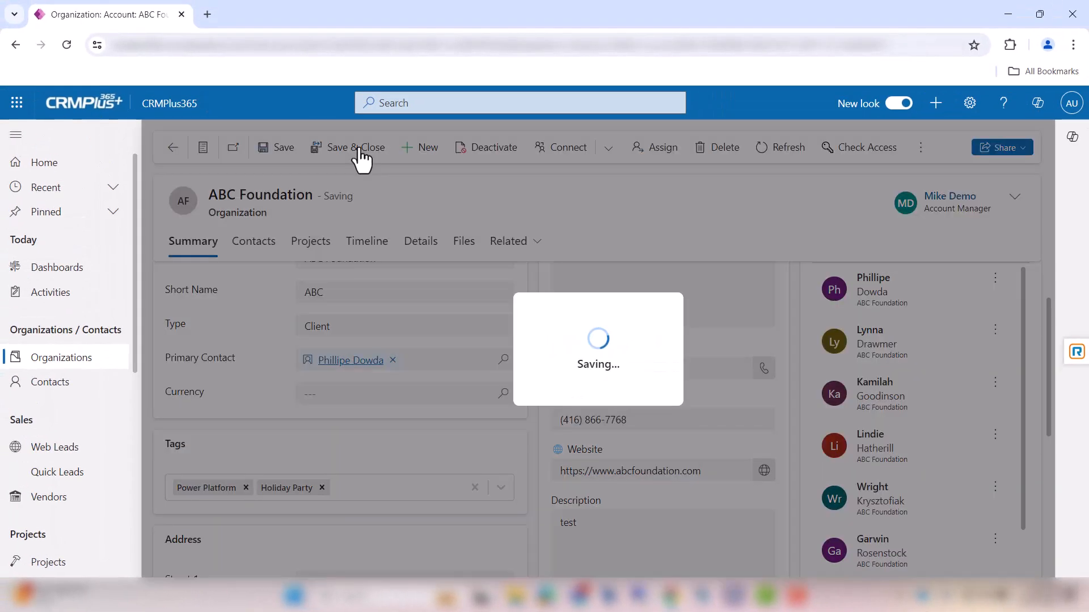
{"action": "left_click", "coordinate": [356, 146]}
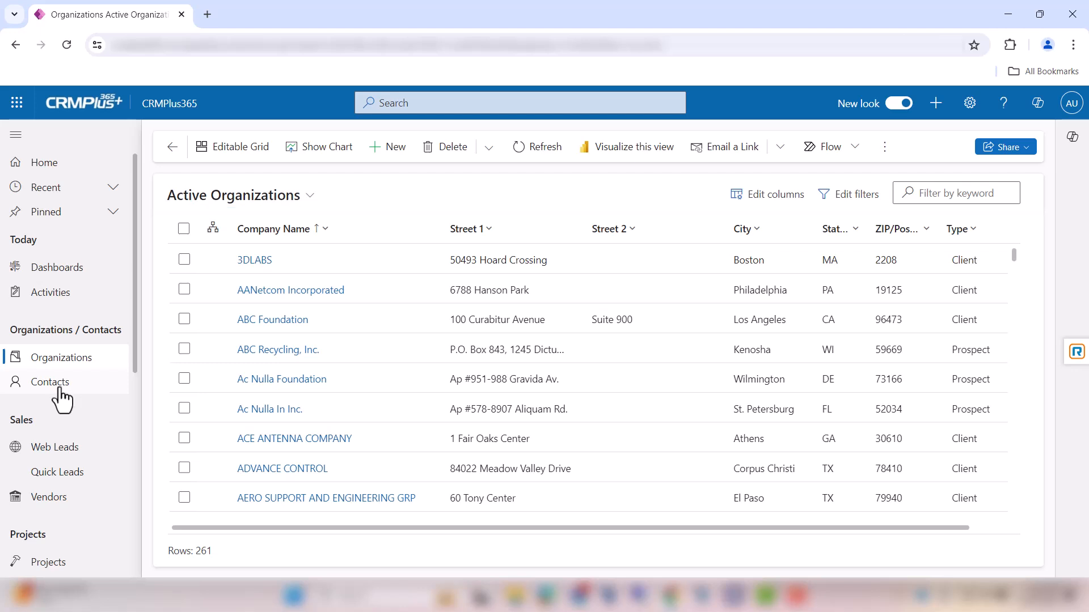
{"action": "left_click", "coordinate": [50, 381]}
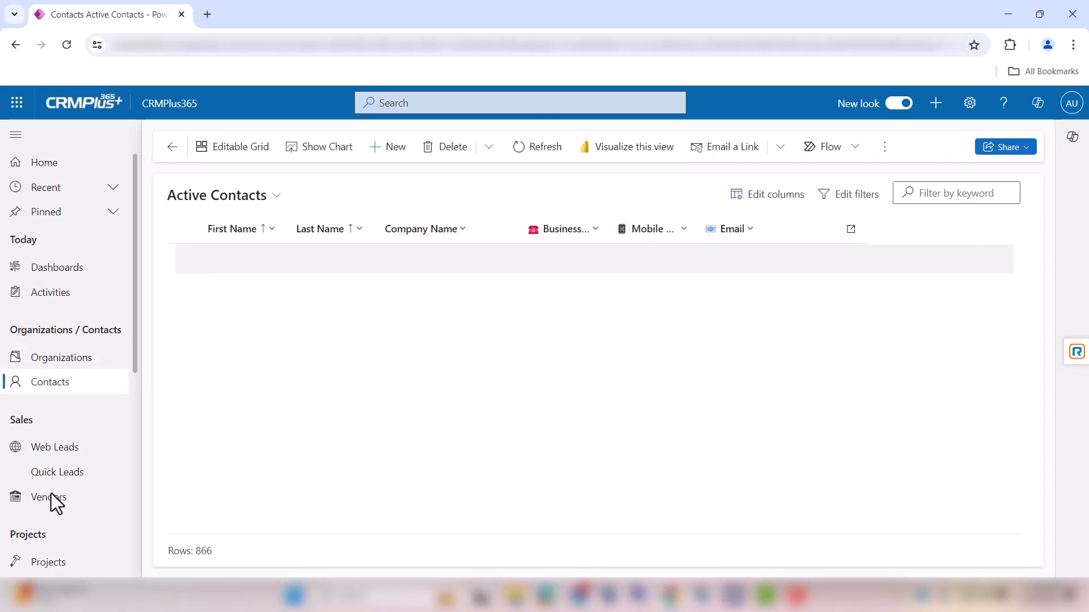